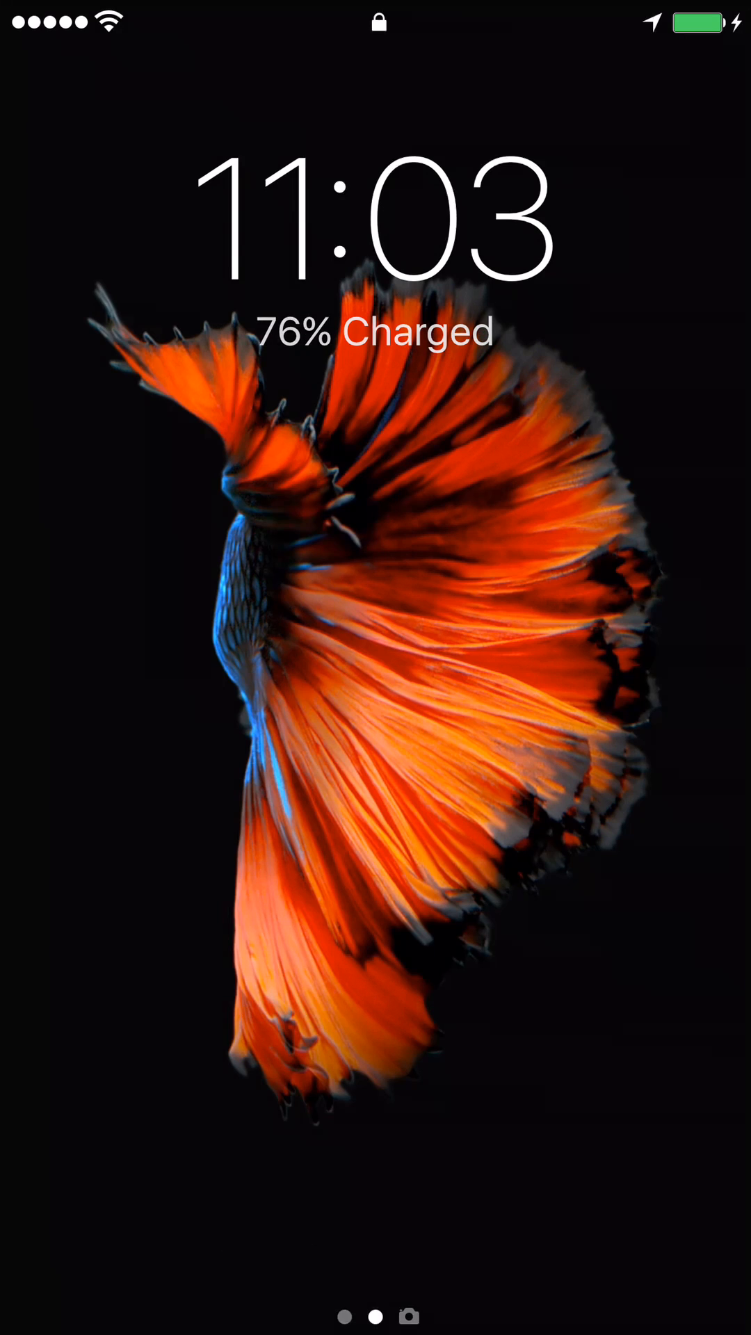
Step: Swipe up on the lock screen and enter the passcode to reach the home screen
{"action": "scroll", "scroll_direction": "up", "scroll_amount": 3}
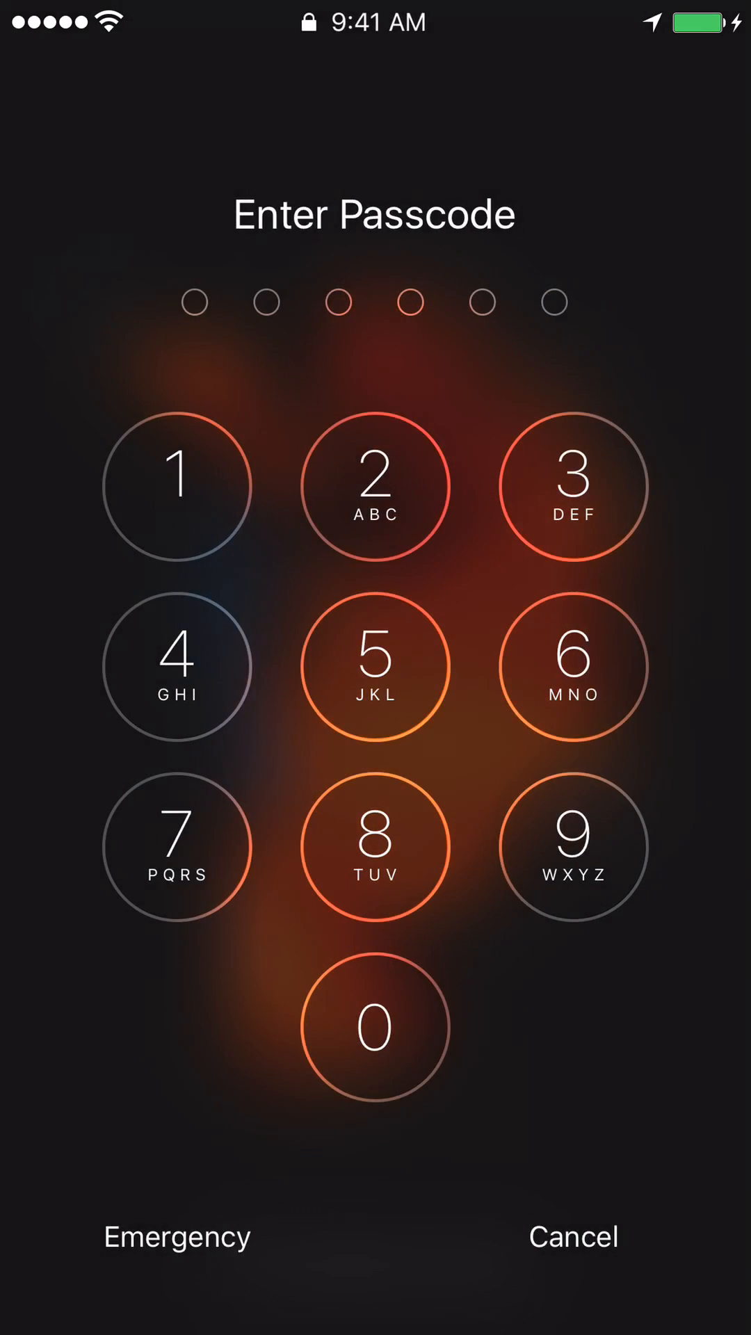
{"action": "left_click", "coordinate": [373, 847]}
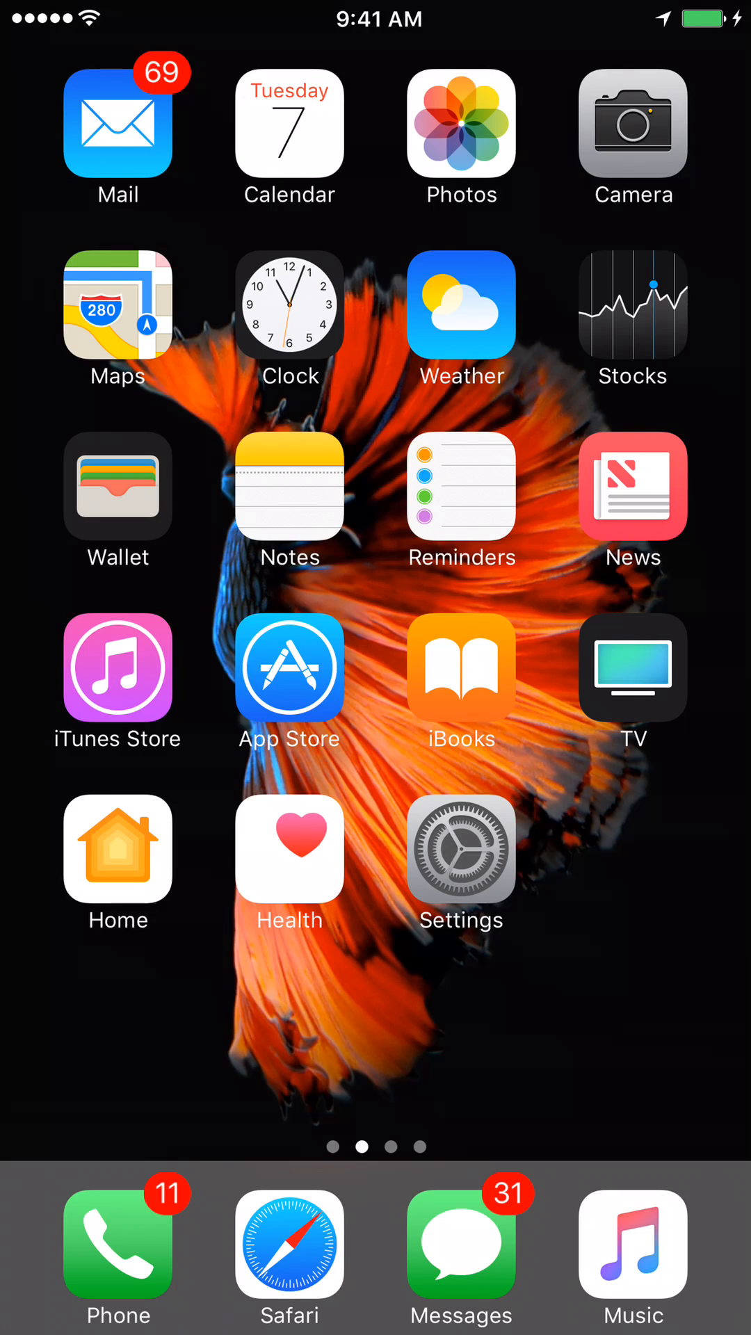
Step: Launch the Settings app from the home screen
{"action": "left_click", "coordinate": [462, 851]}
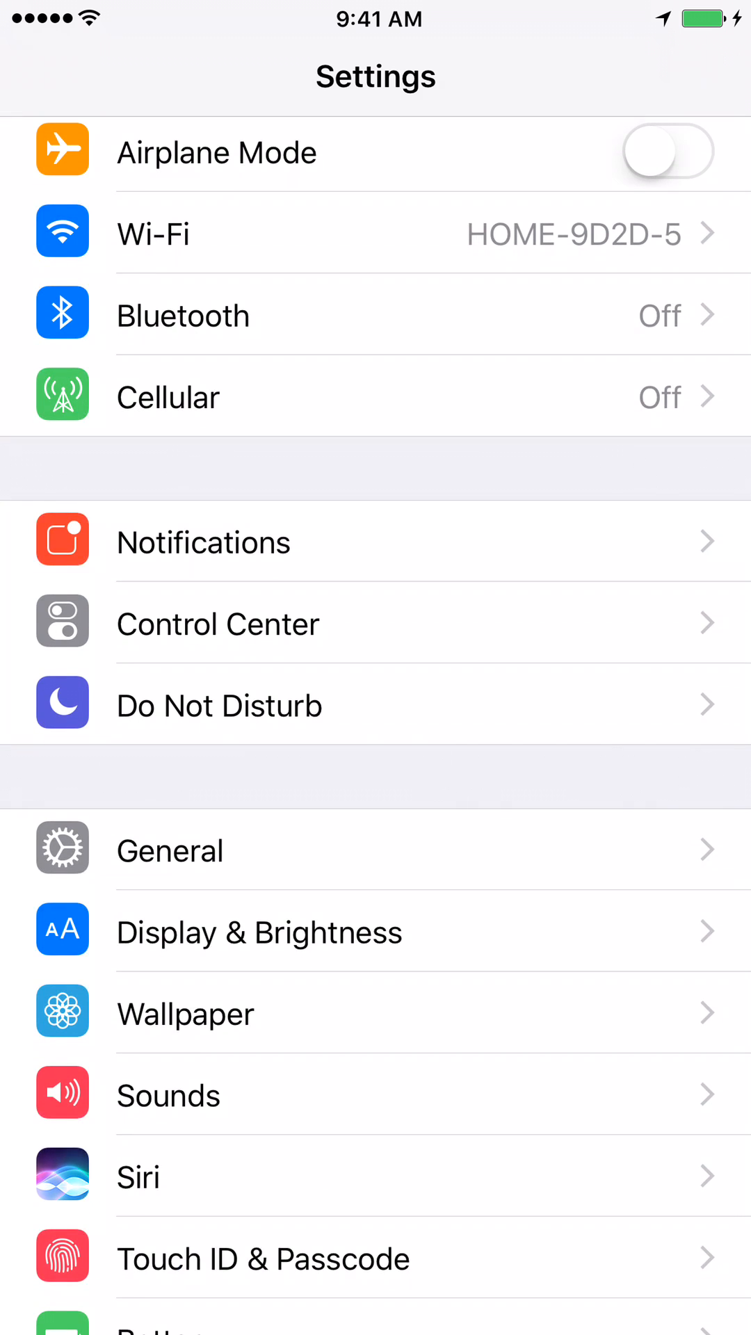
Step: Go to the General page in Settings
{"action": "left_click", "coordinate": [375, 849]}
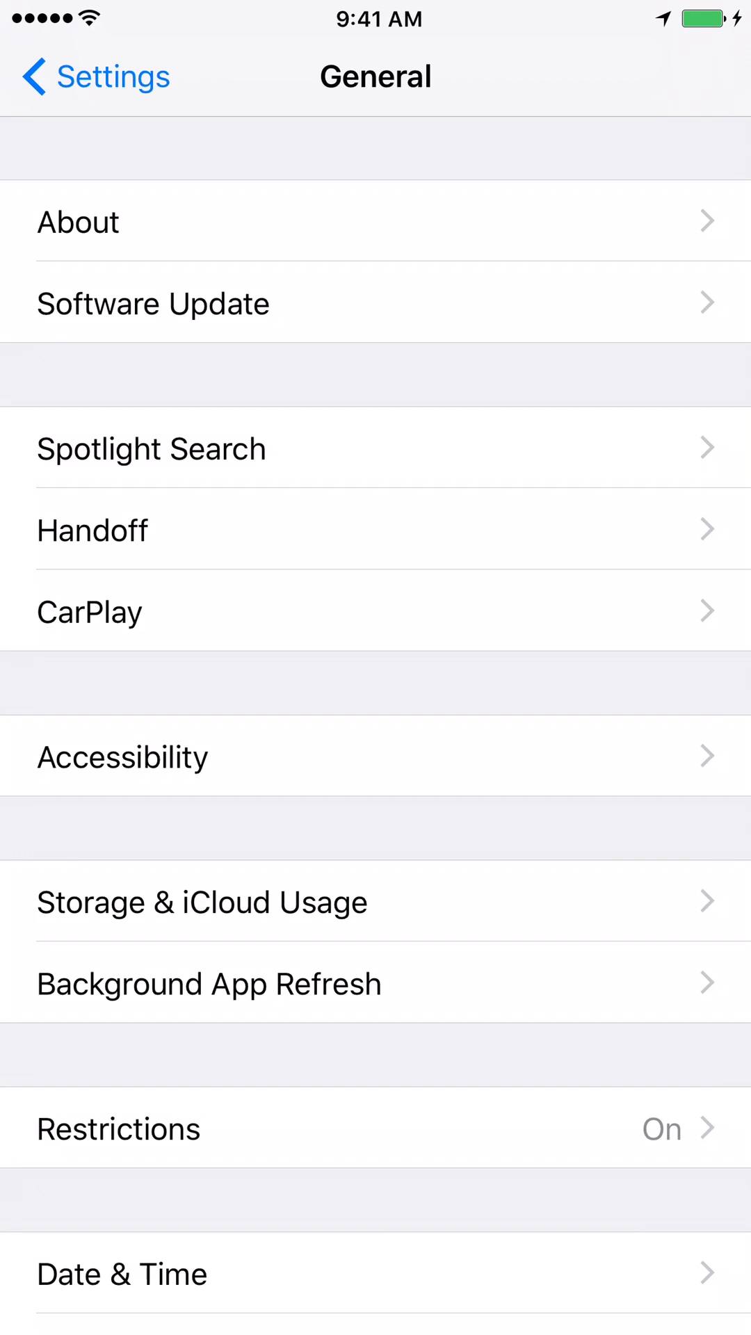
Step: Scroll down General and choose Reset Location & Privacy, bringing up the passcode prompt
{"action": "scroll", "scroll_direction": "down", "scroll_amount": 3}
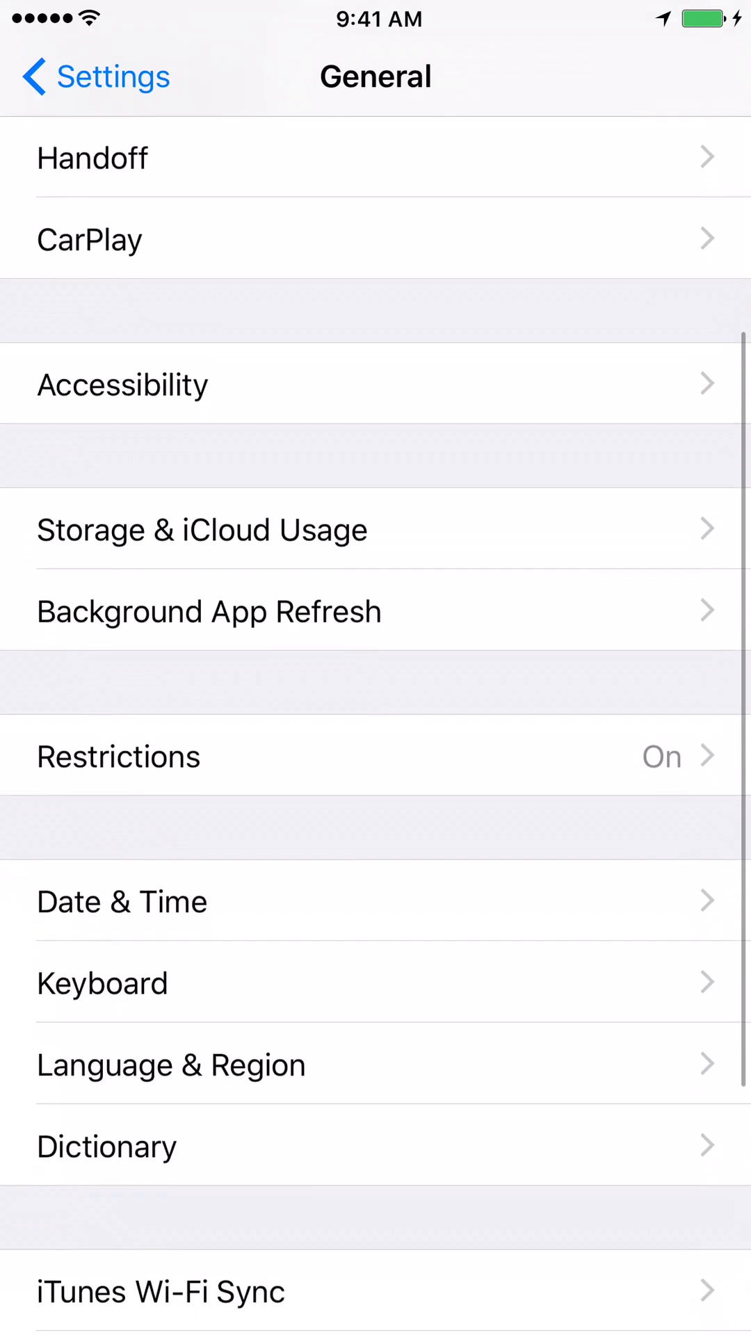
{"action": "scroll", "scroll_direction": "down", "scroll_amount": 3}
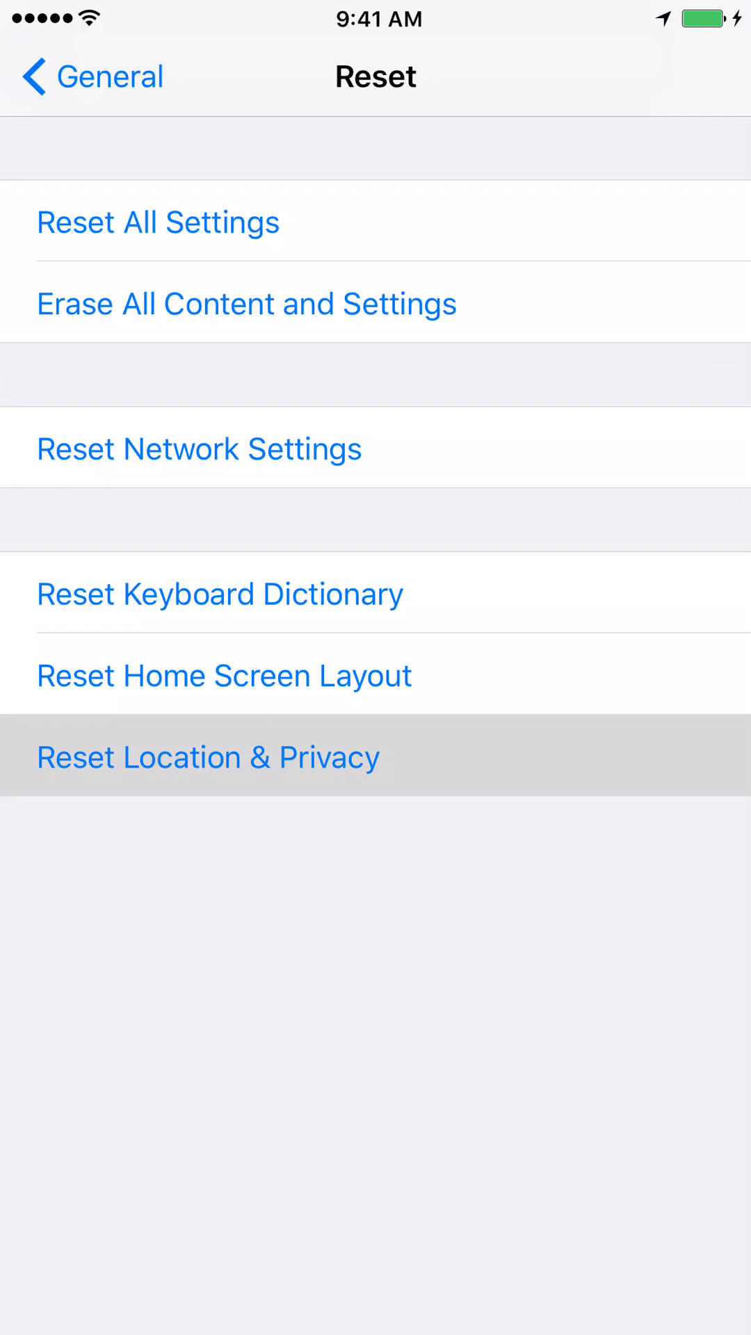
{"action": "left_click", "coordinate": [207, 758]}
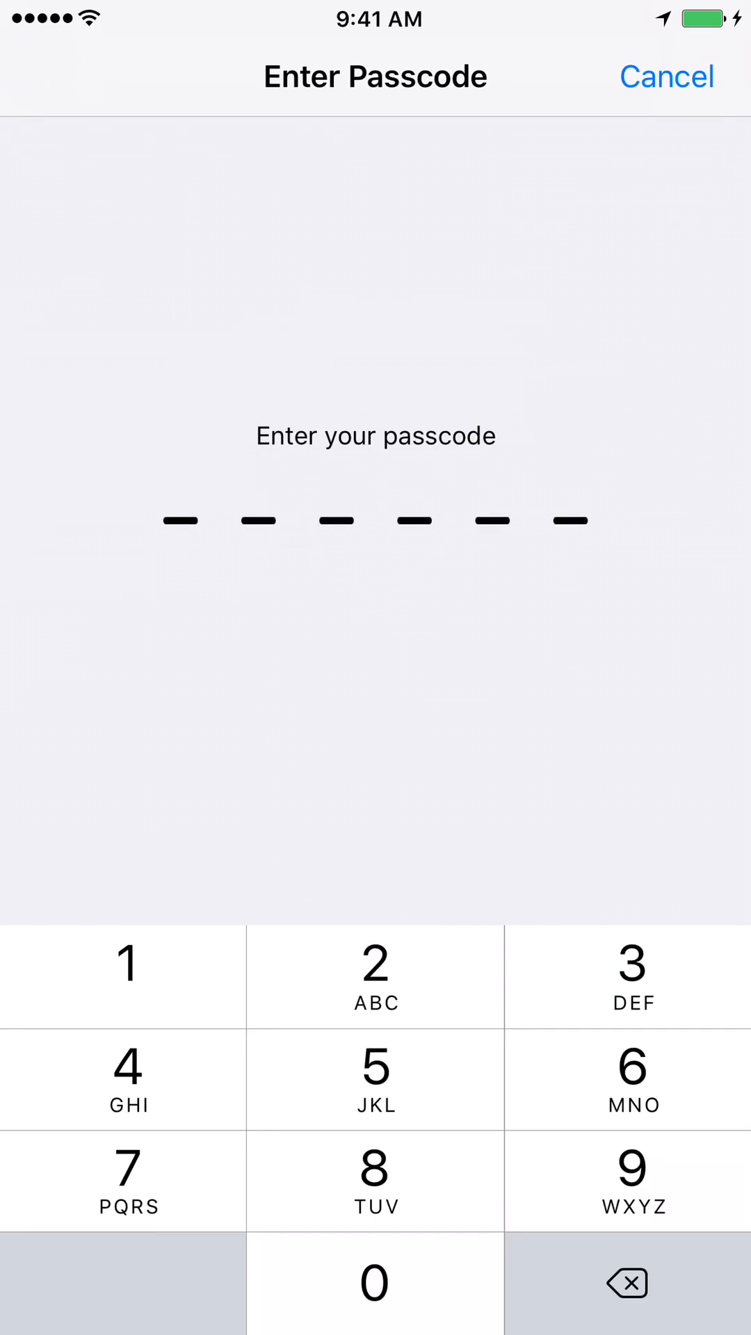